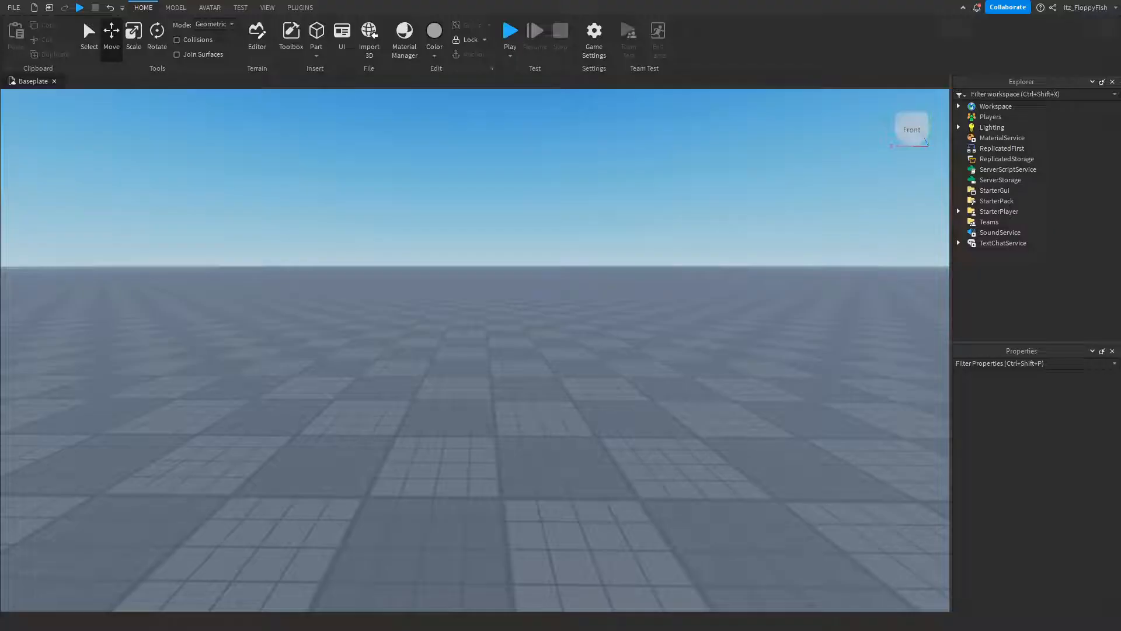
Prepare the workspace and return to the main building tools.
left_click(510, 31)
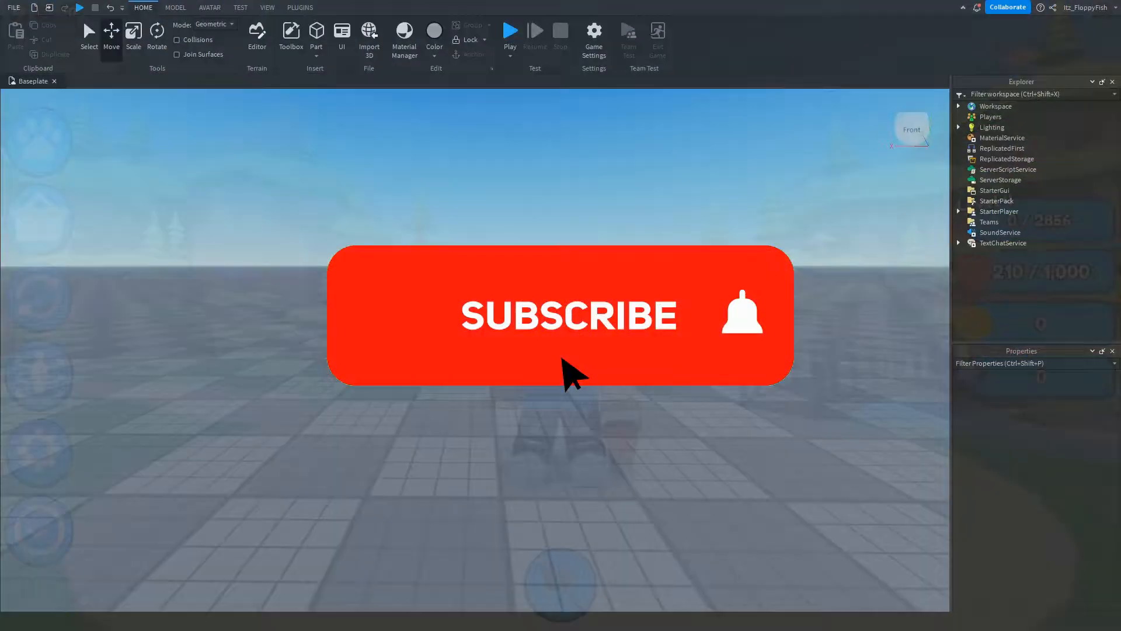
left_click(568, 316)
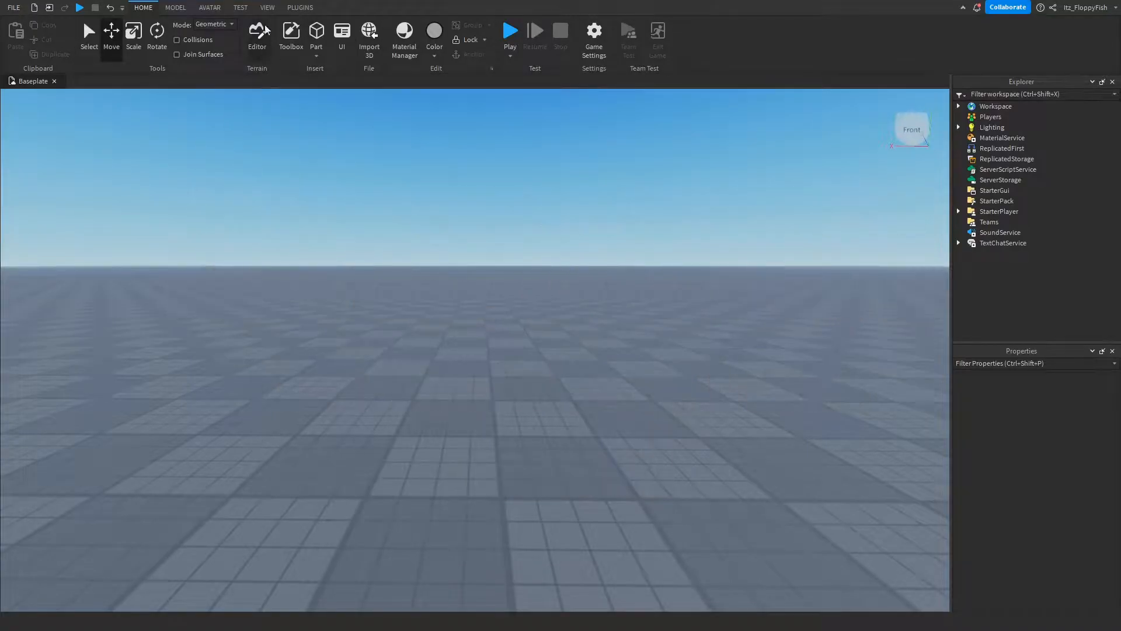
left_click(267, 7)
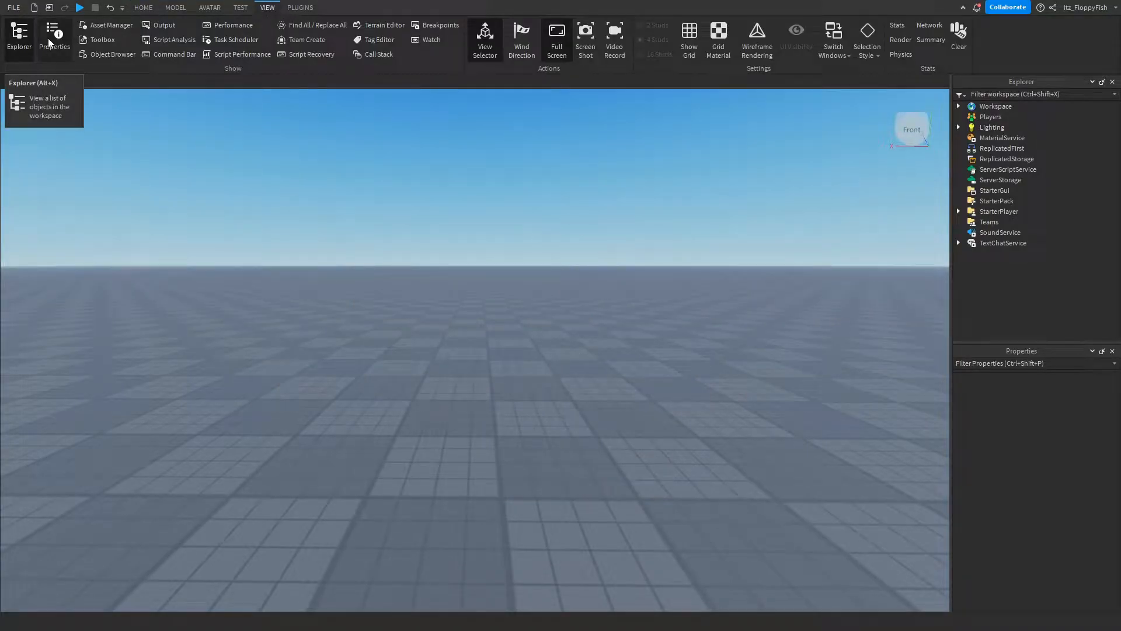
left_click(142, 7)
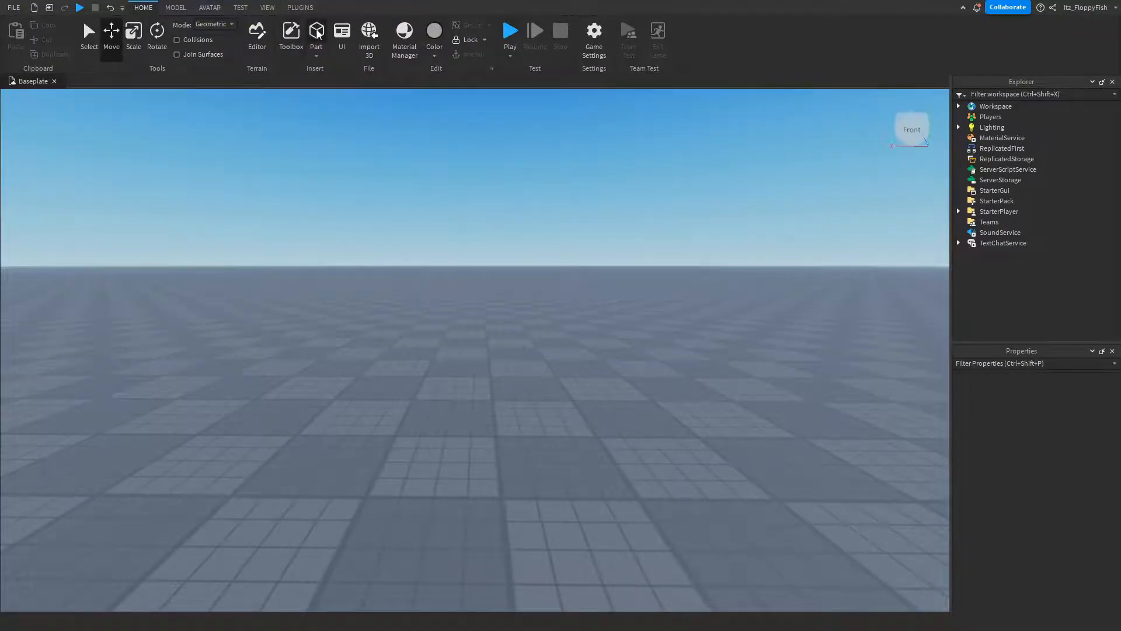
Insert a Part, flatten it into a small block, and add a ProximityPrompt inside it.
left_click(316, 33)
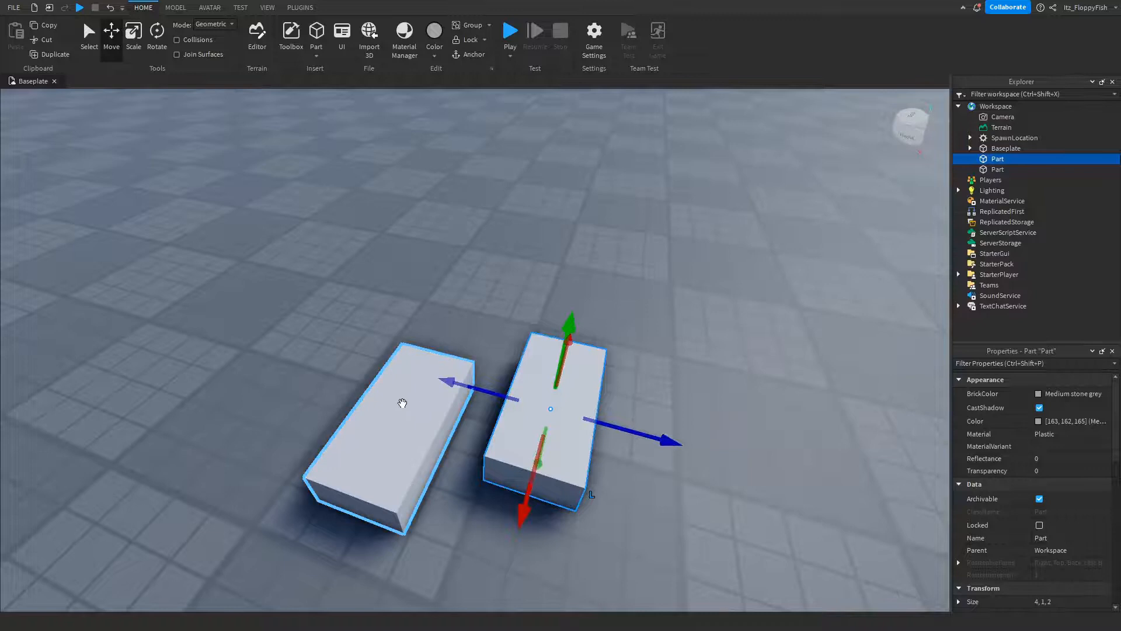
left_click(133, 33)
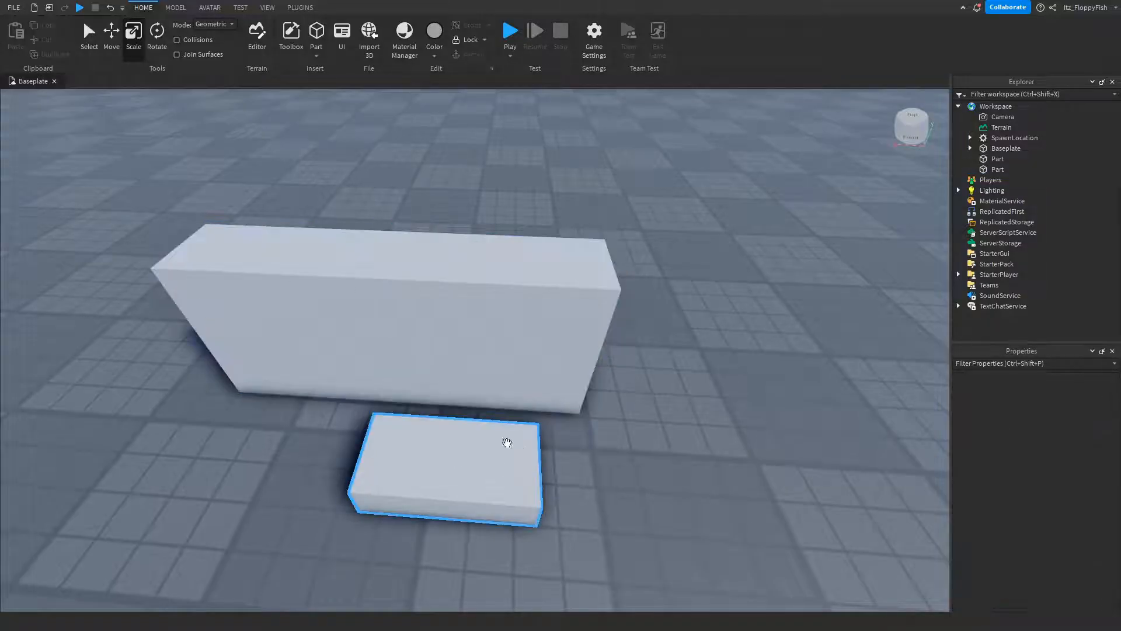
left_click(371, 301)
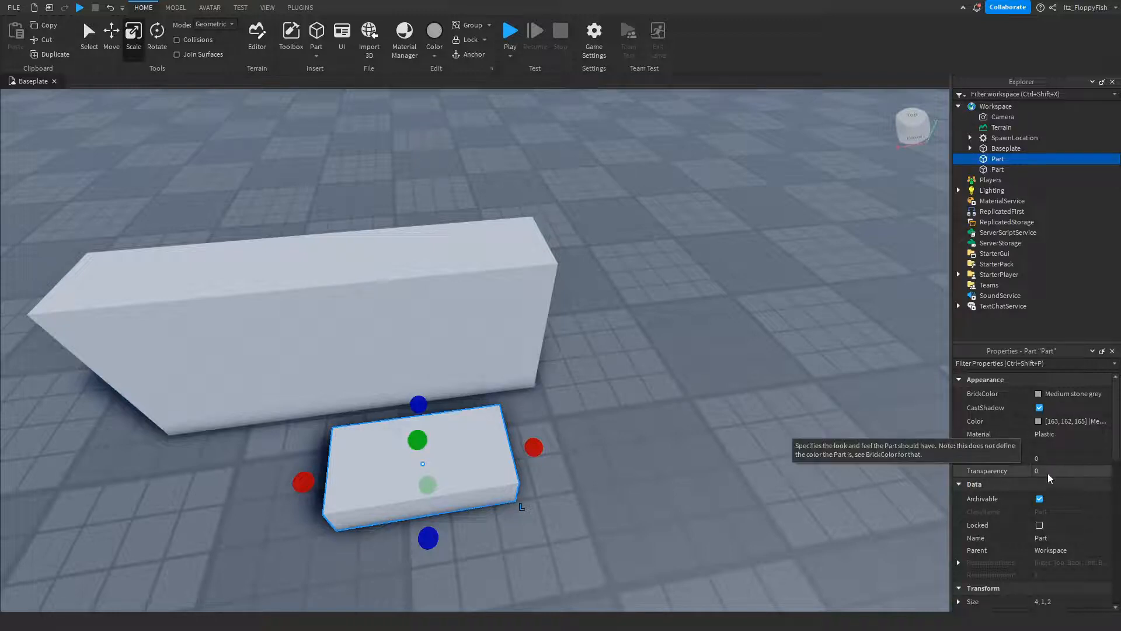
type("1")
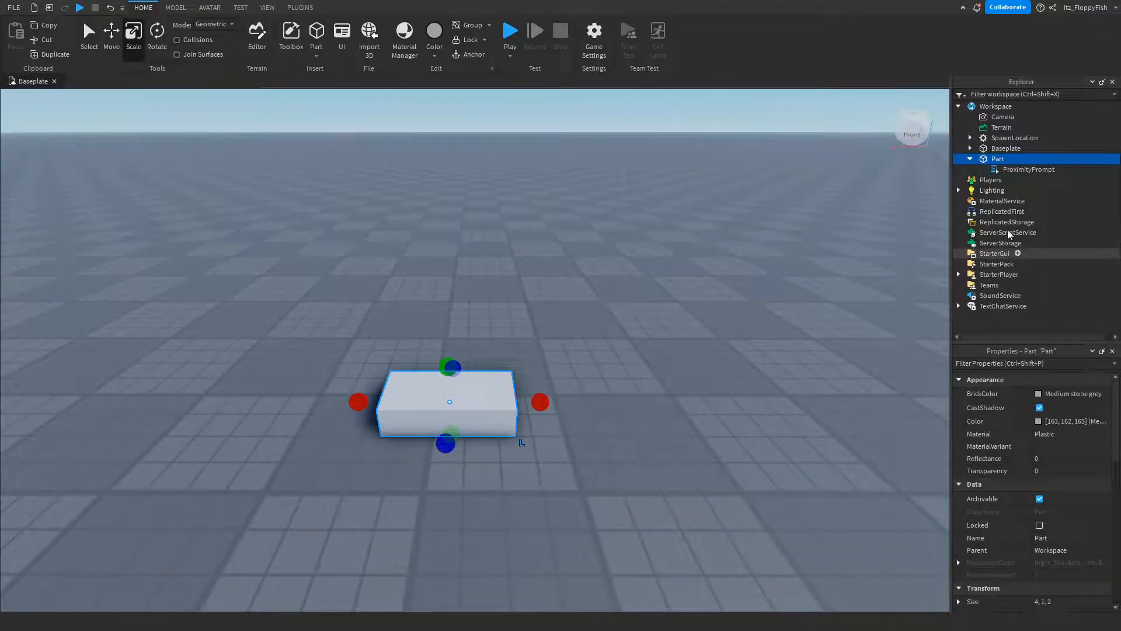
Set the ProximityPrompt's HoldDuration property to 1 second.
left_click(1028, 168)
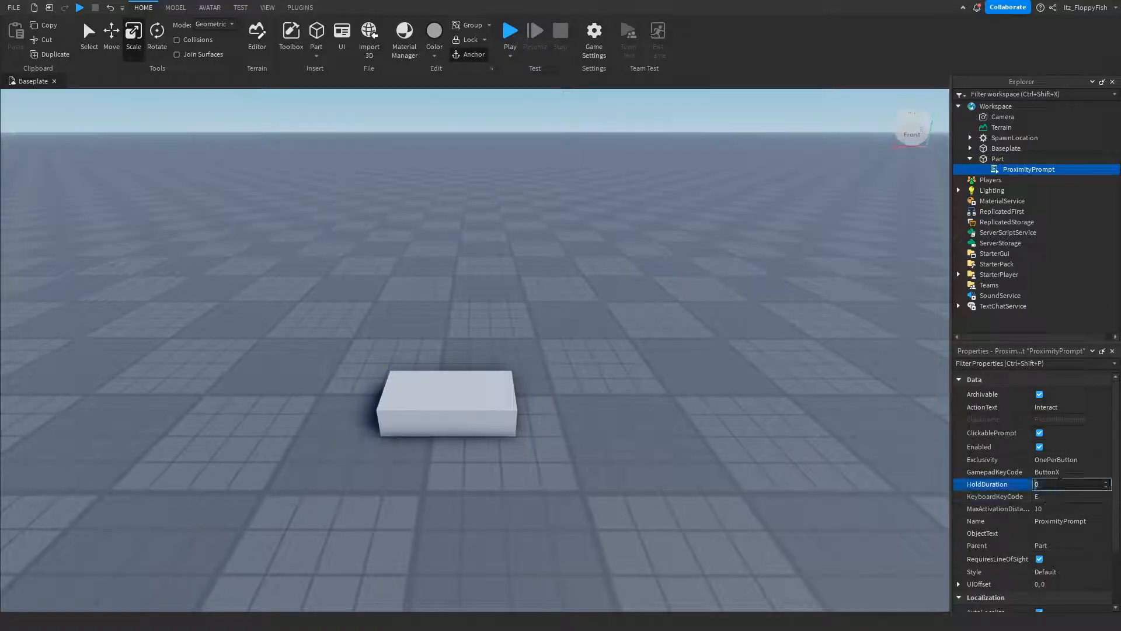
type("1")
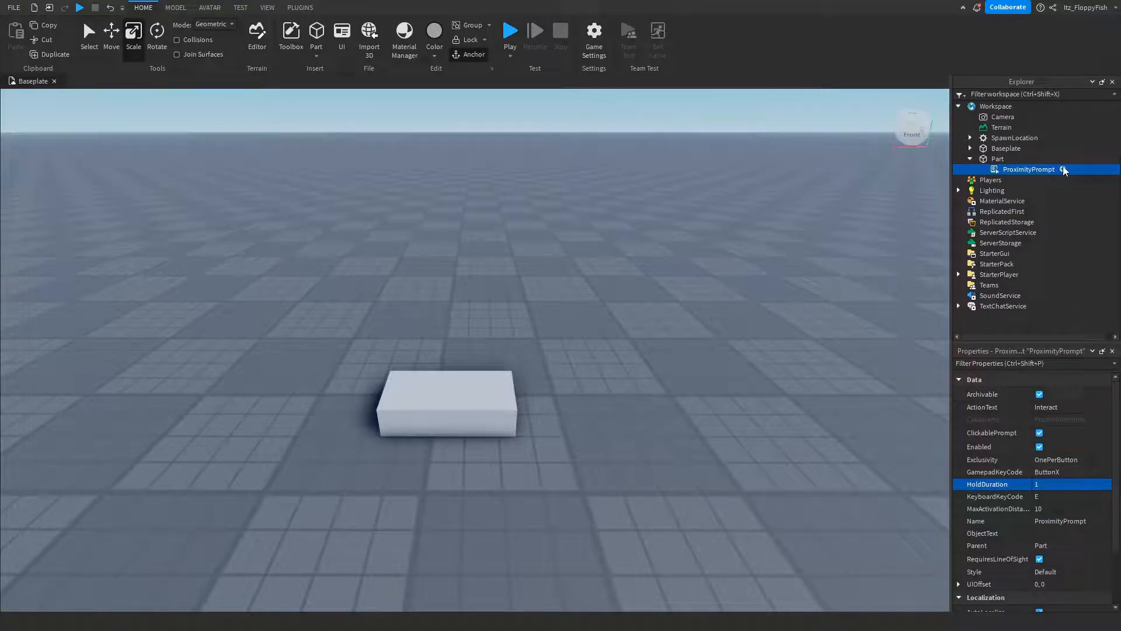
left_click(1065, 169)
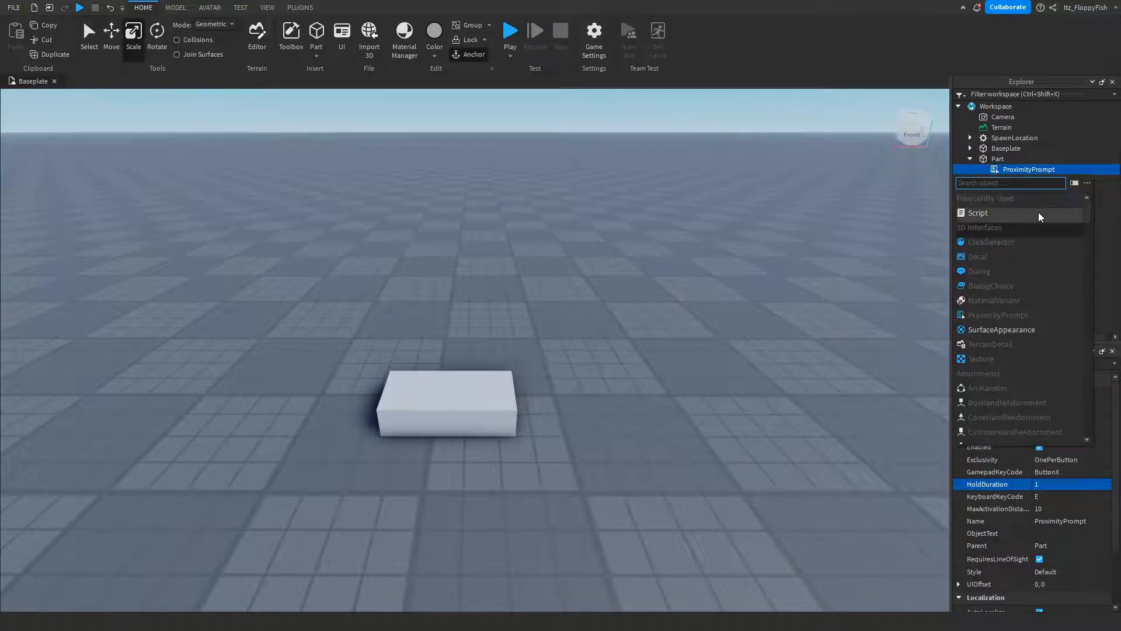
Add a Script under the ProximityPrompt that gives player.Backpack the ClassicSword from ServerStorage.Tools.
left_click(978, 212)
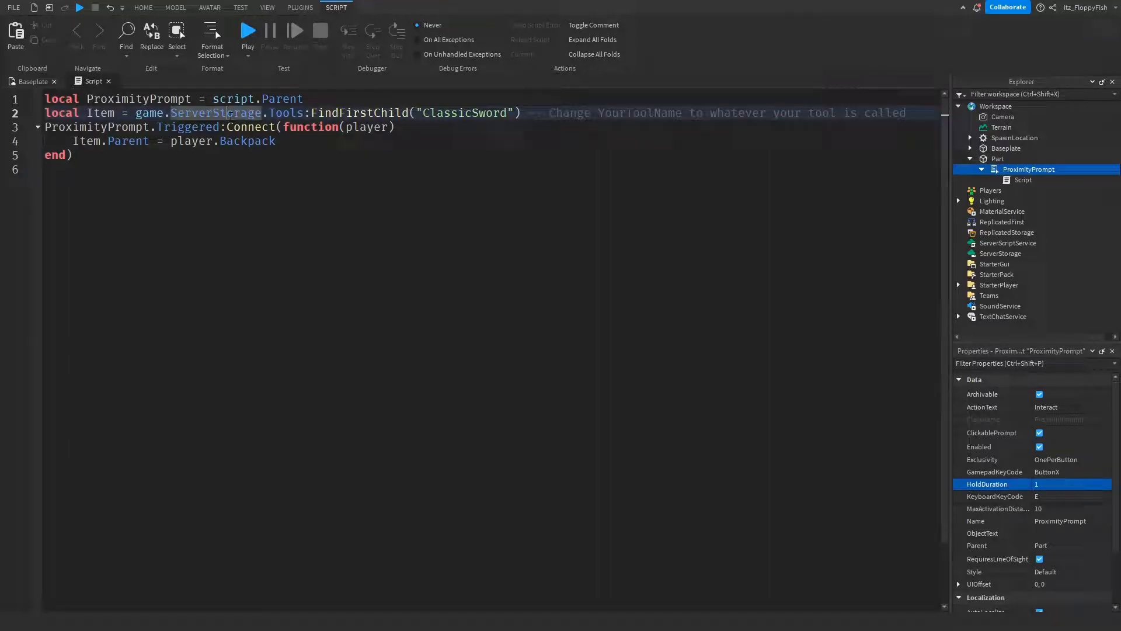
double_click(285, 112)
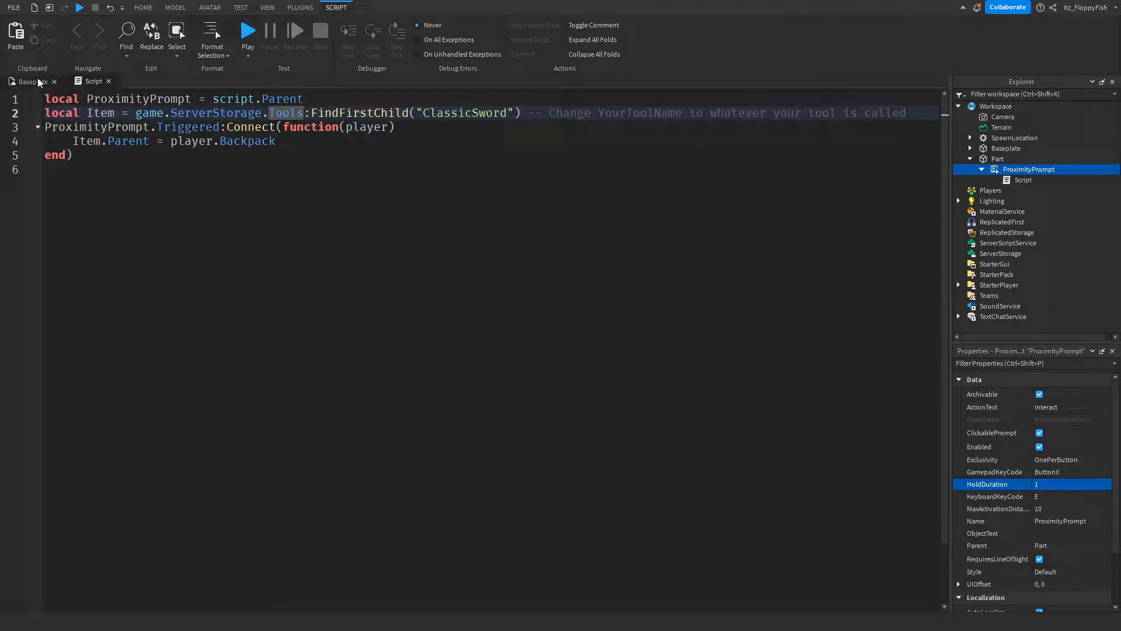
Create a Folder named Tools inside ServerStorage and bring up the Toolbox.
left_click(142, 8)
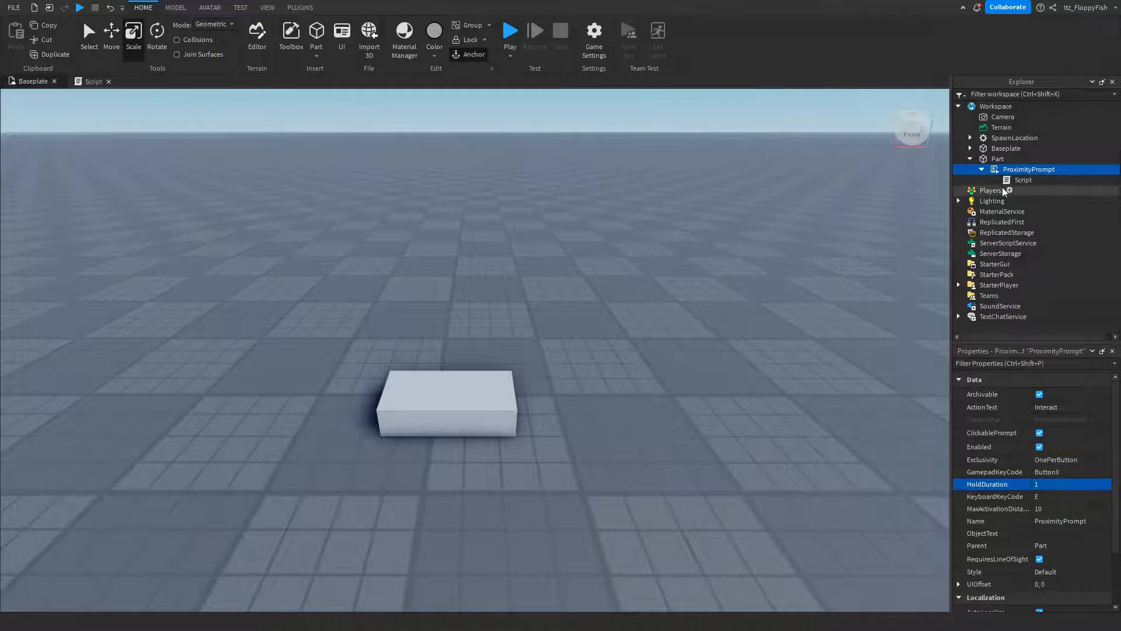
mouse_move(1030, 256)
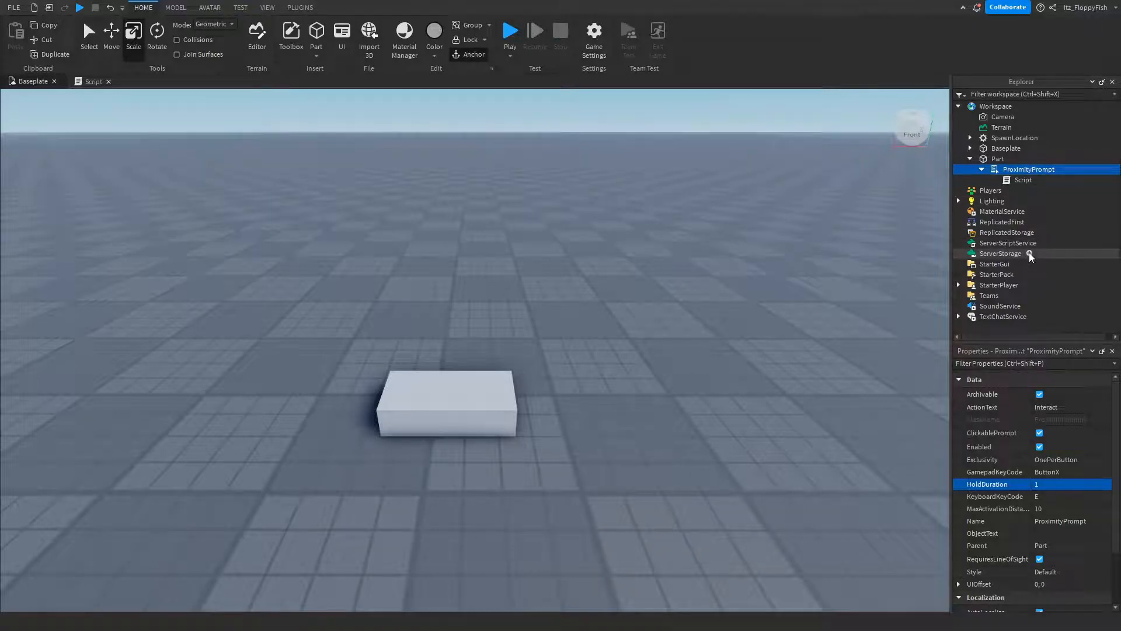
left_click(1030, 253)
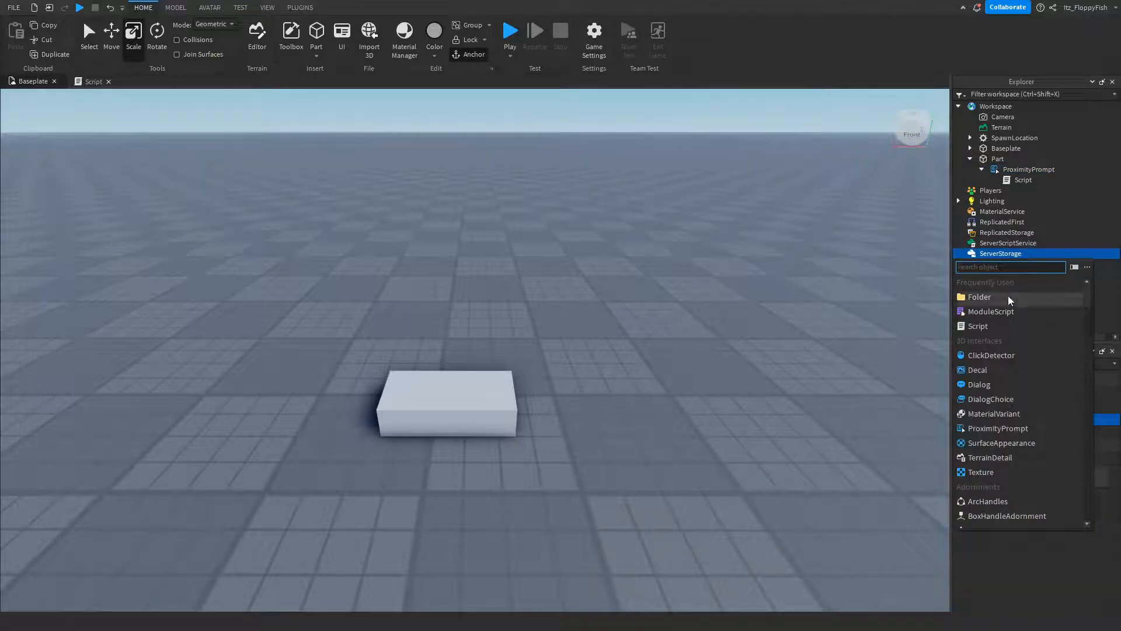
left_click(980, 296)
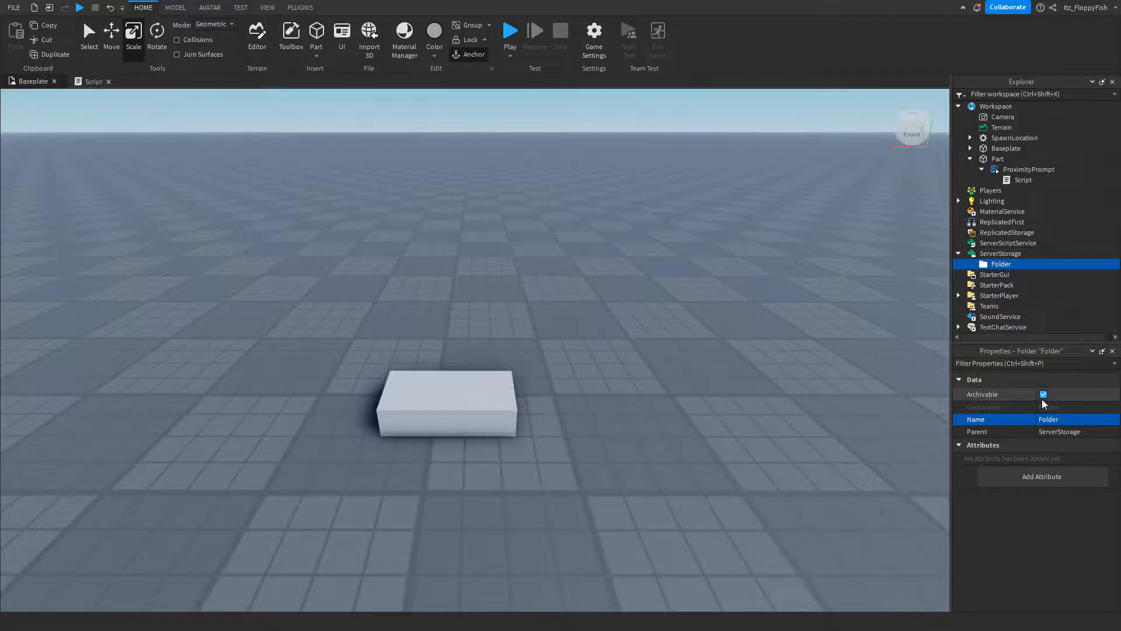
type("Tools")
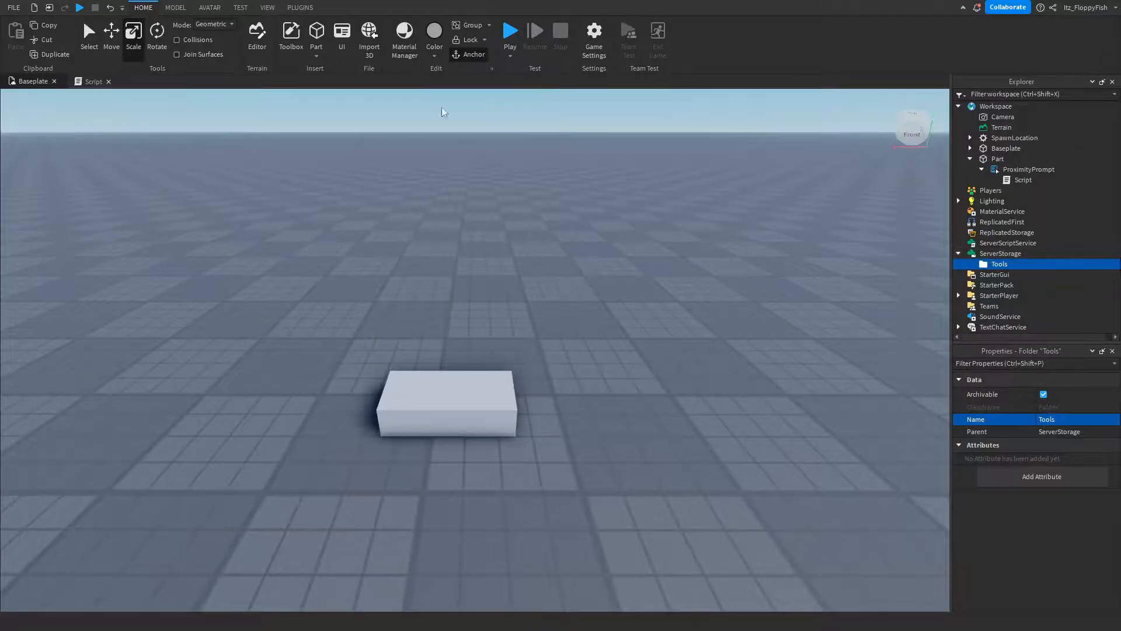
left_click(291, 36)
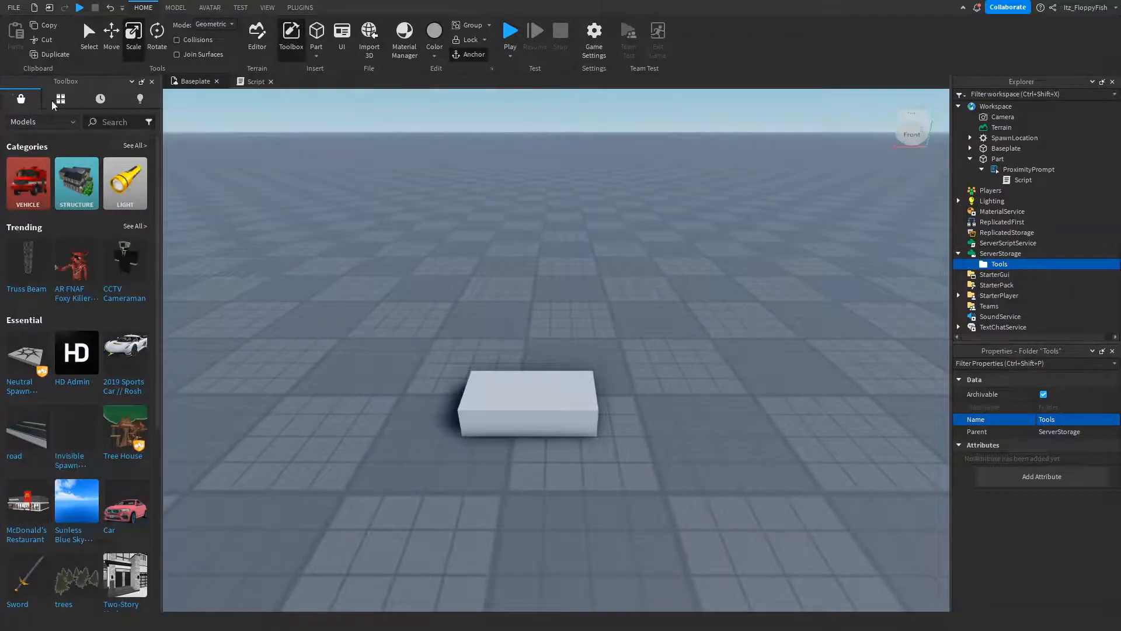
Insert a Sword from the Toolbox, decline StarterPack, and place ClassicSword in ServerStorage.Tools.
type("S")
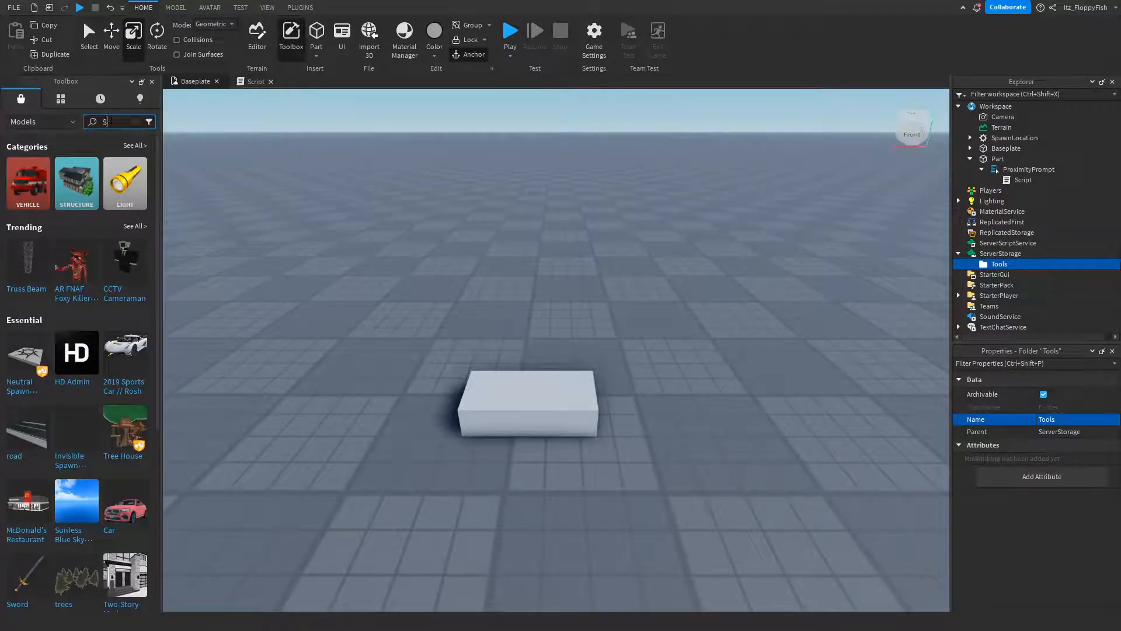
type("word")
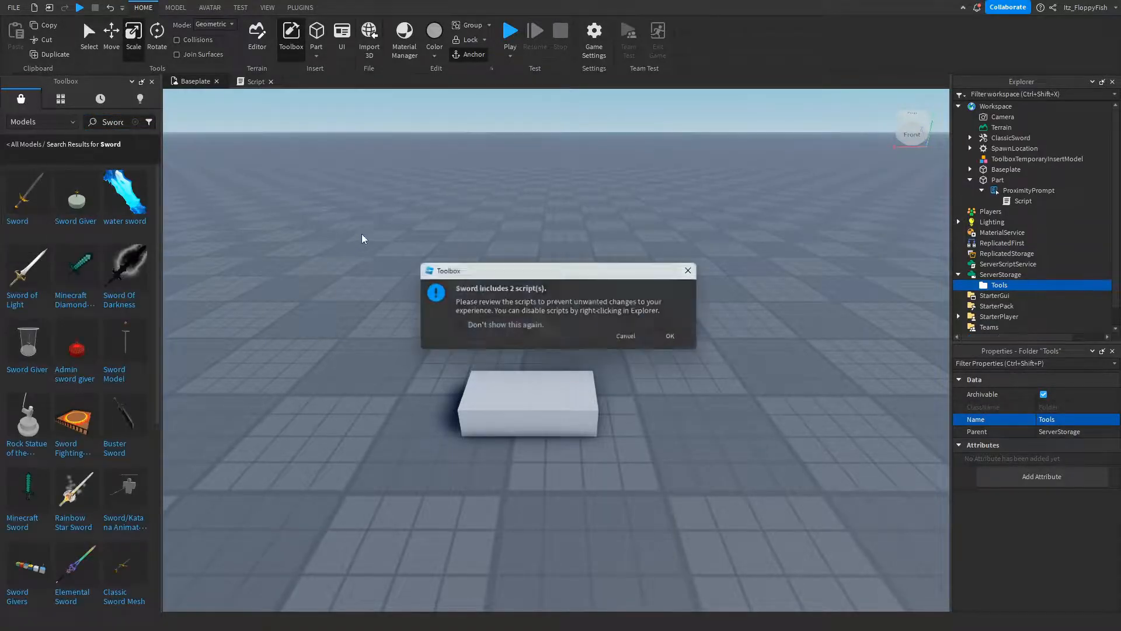
left_click(669, 335)
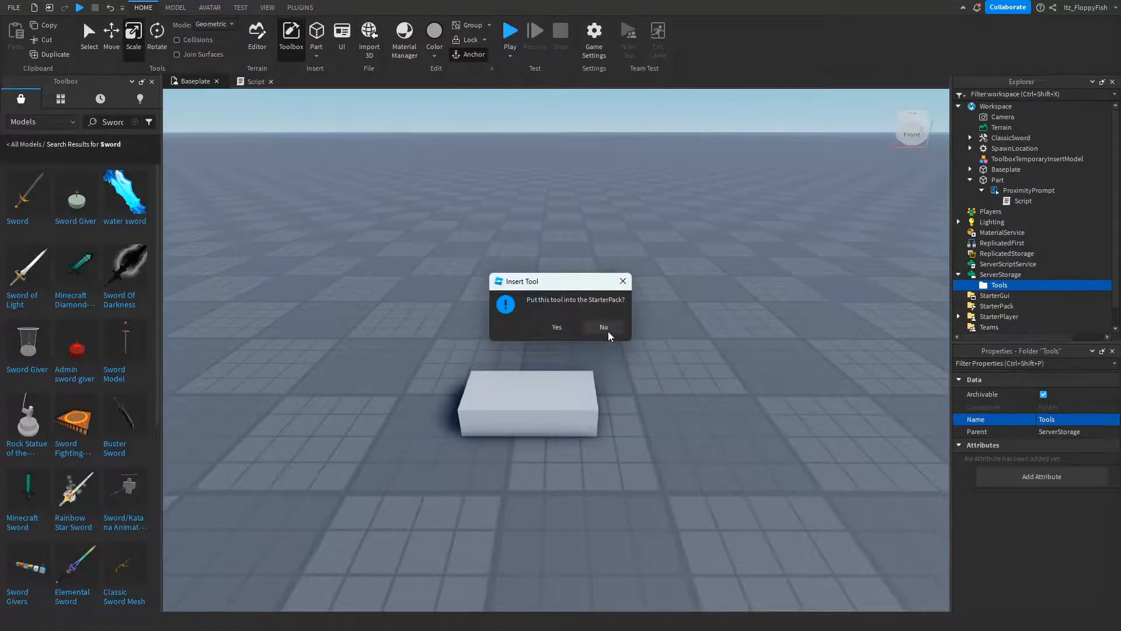
left_click(603, 327)
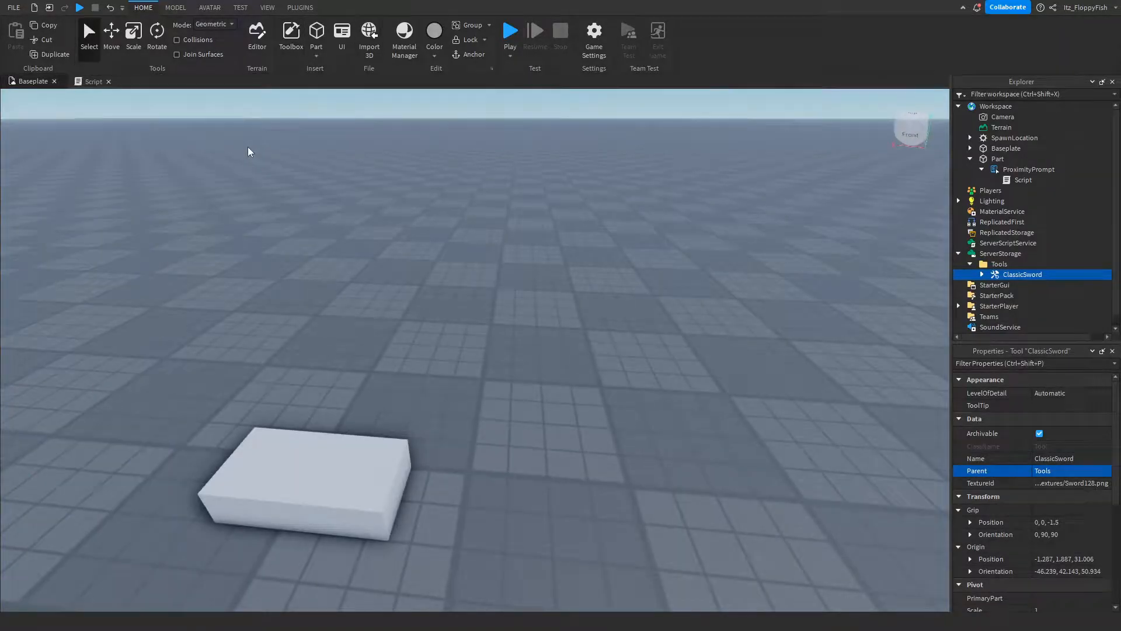
left_click(93, 80)
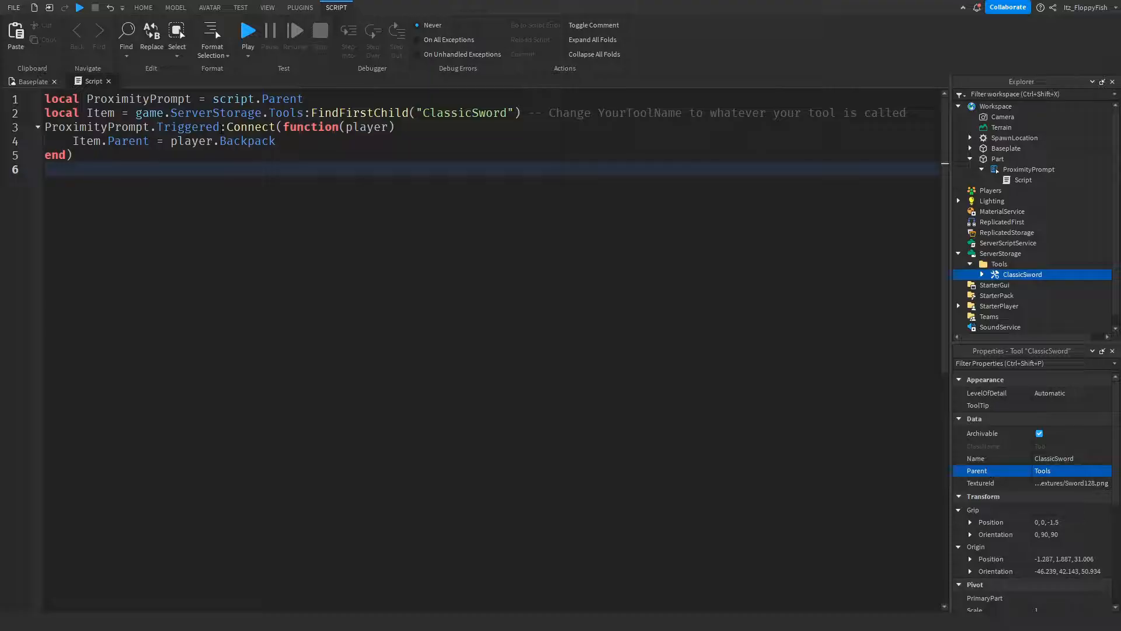
Match the script's Tools and ClassicSword names against the folder and tool in ServerStorage.
left_click(998, 262)
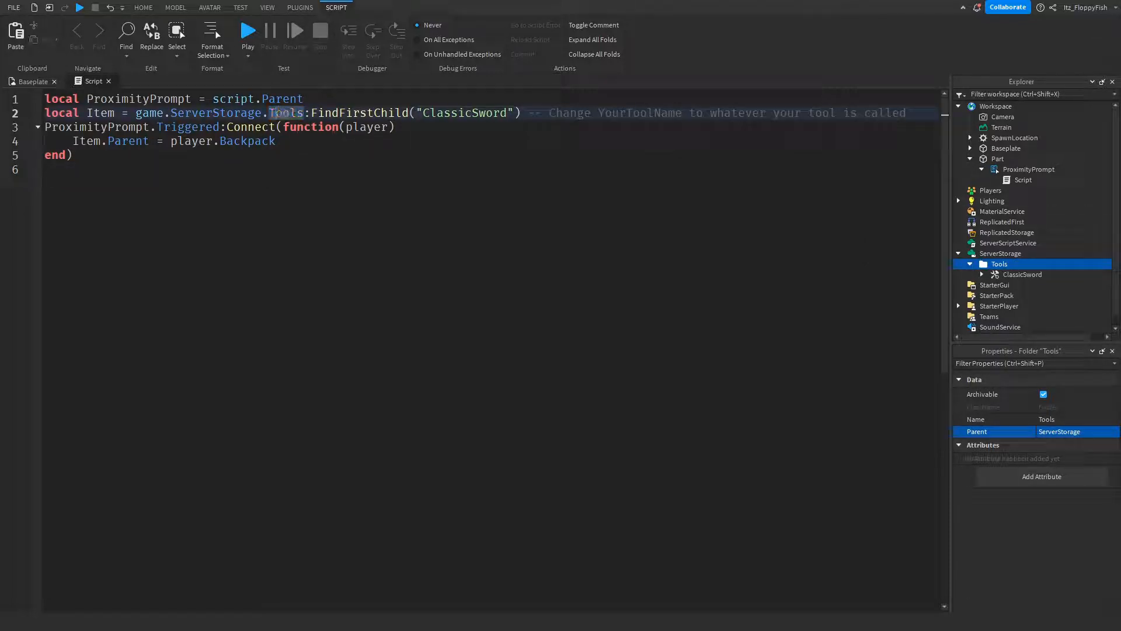
double_click(285, 113)
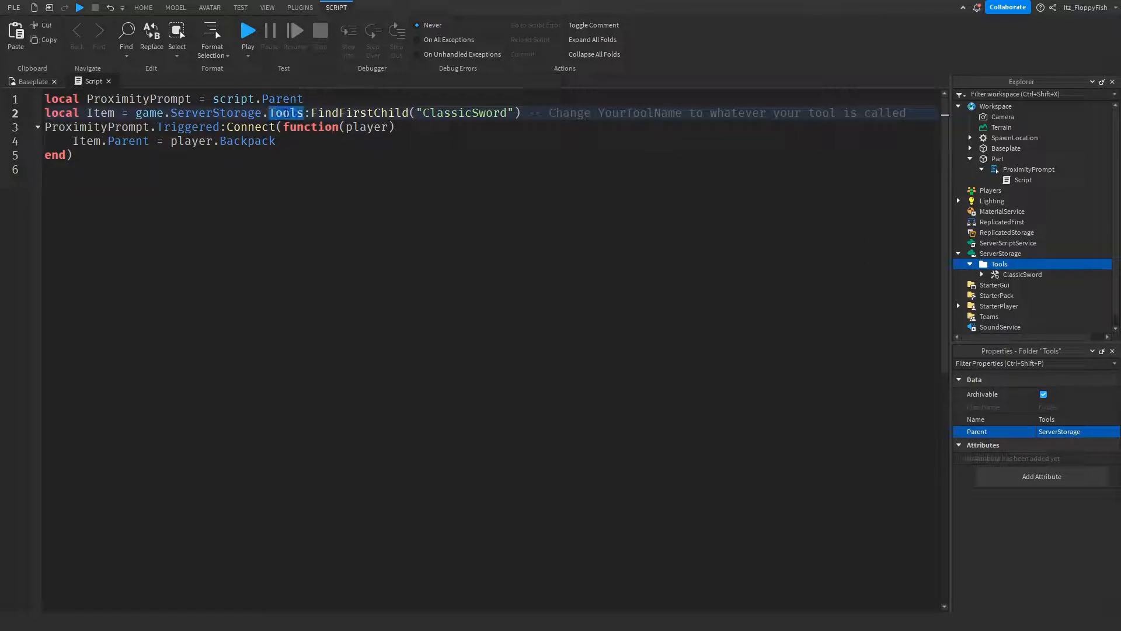
left_click(1022, 274)
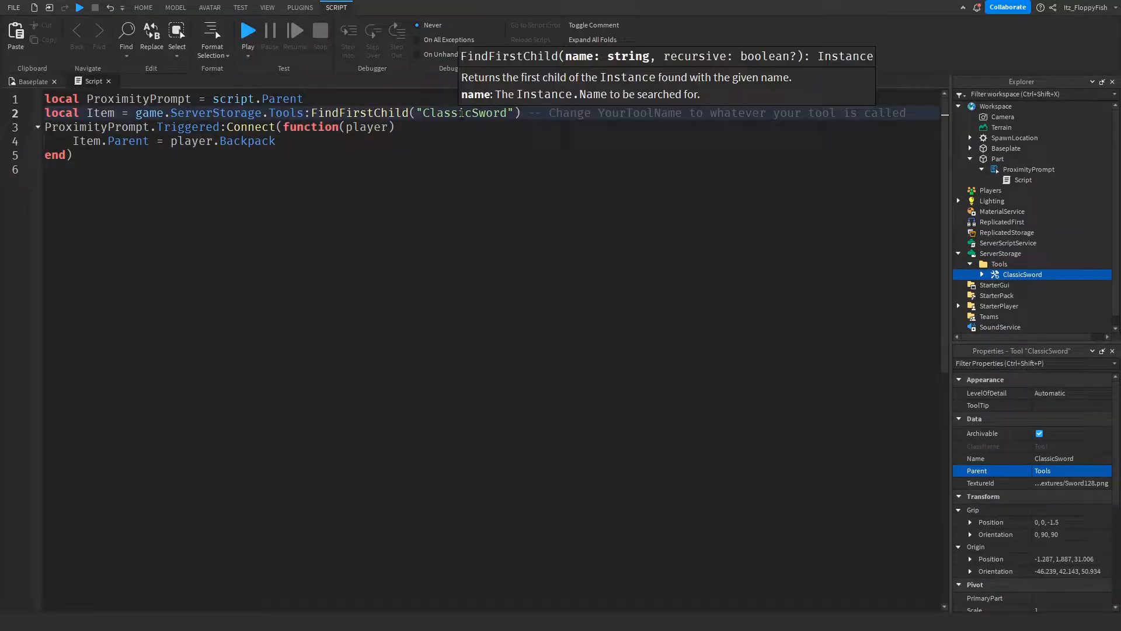
double_click(463, 114)
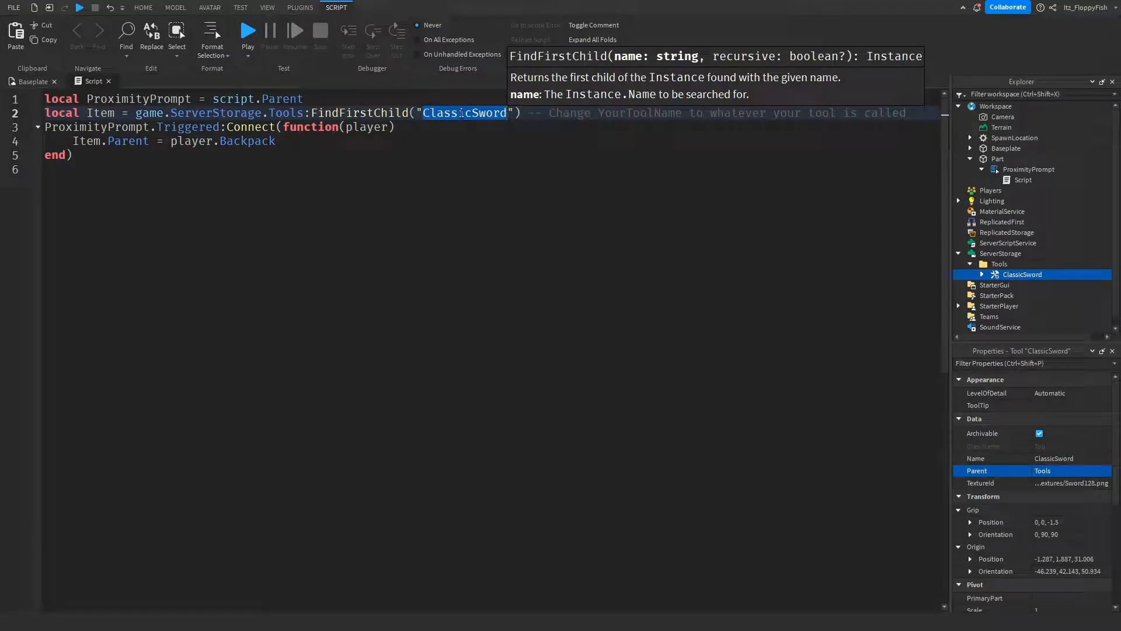
mouse_move(993, 285)
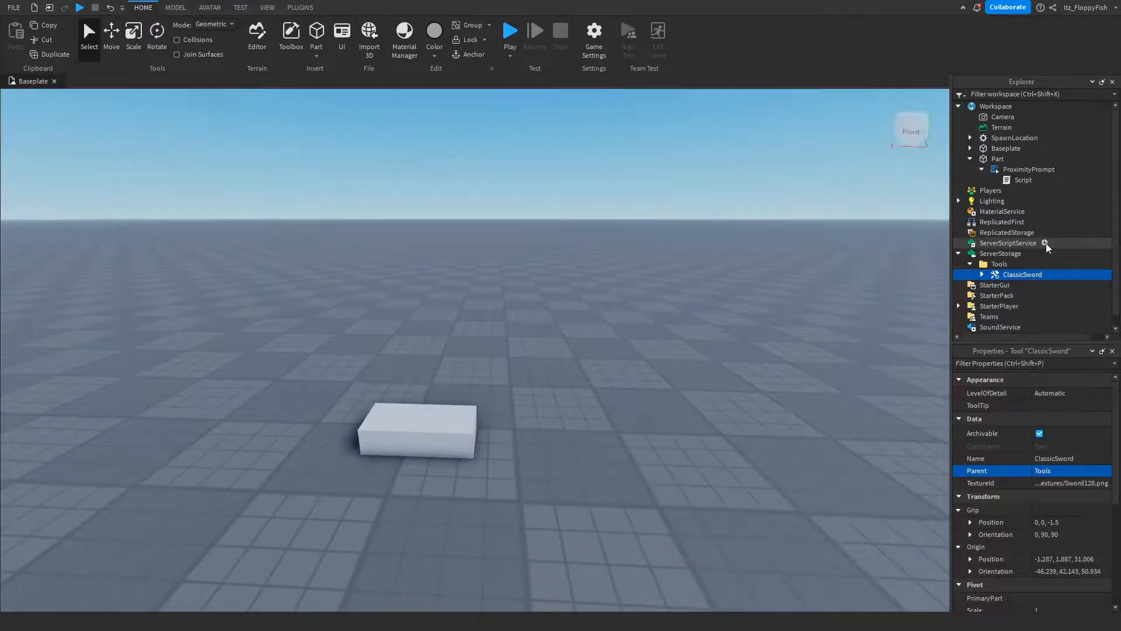
Add a ServerScriptService script saving backpack tools to a DataStore and verify its Tools folder name.
left_click(1008, 243)
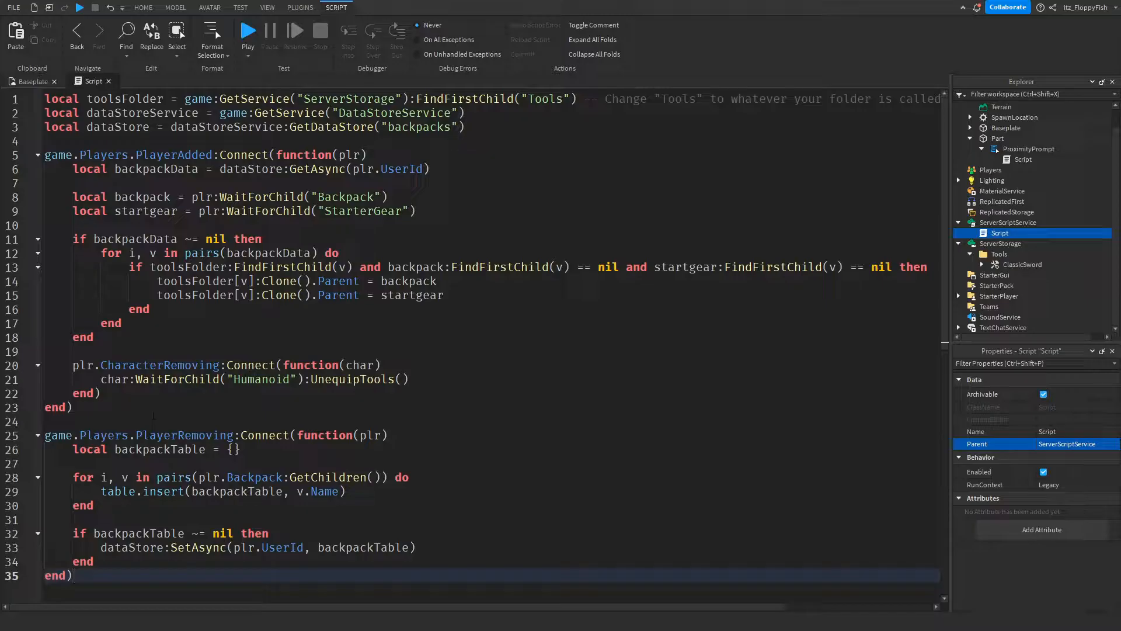
left_click(998, 253)
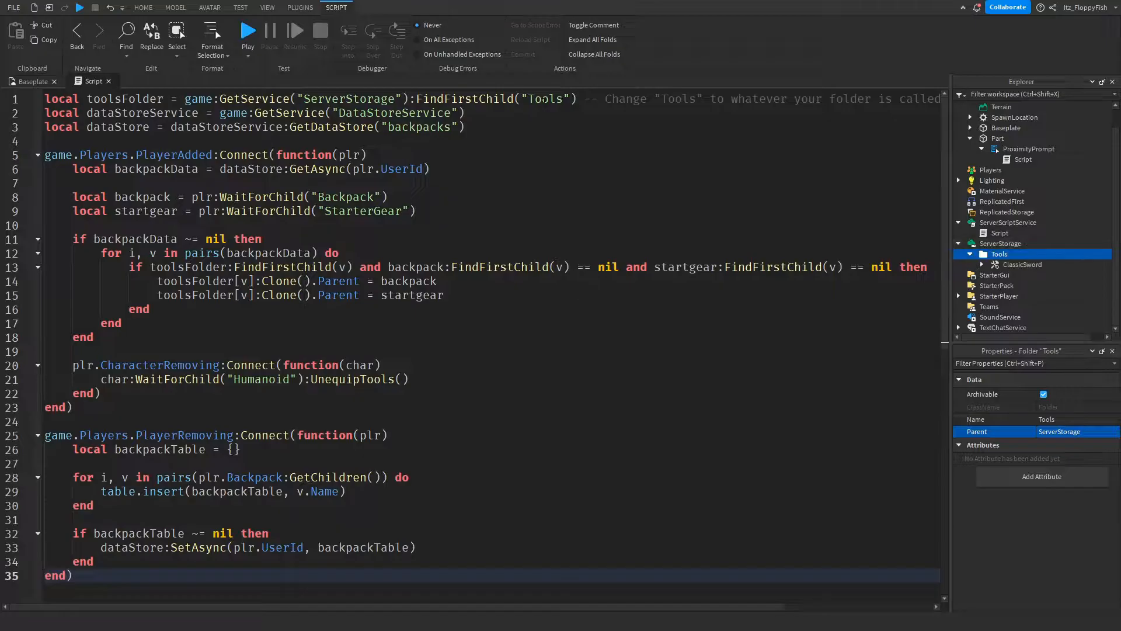
double_click(546, 98)
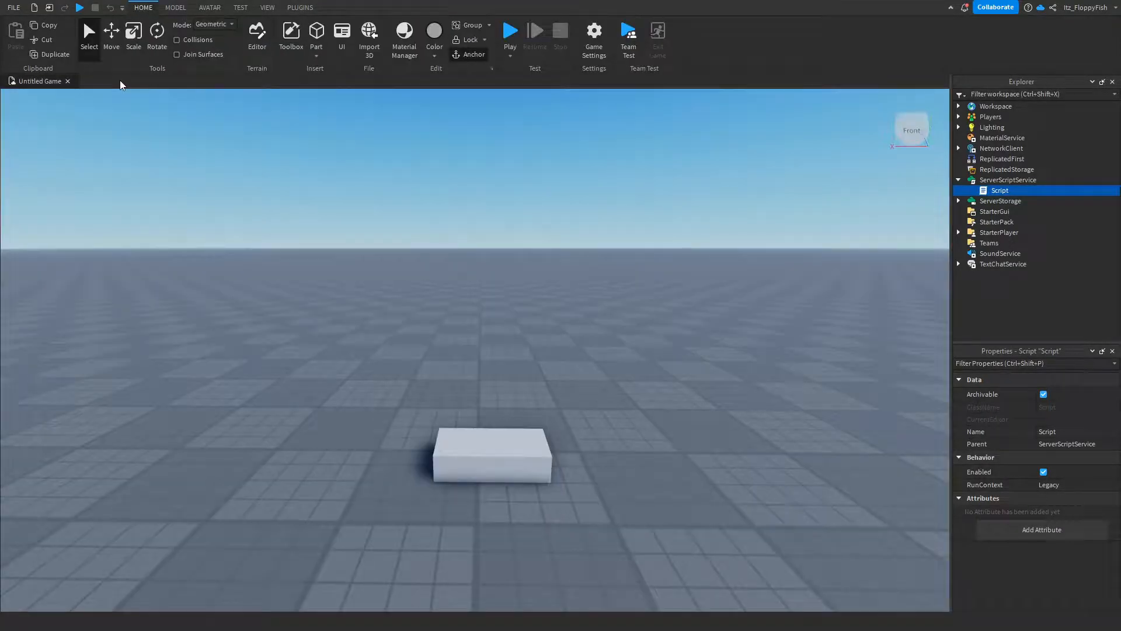
mouse_move(593, 36)
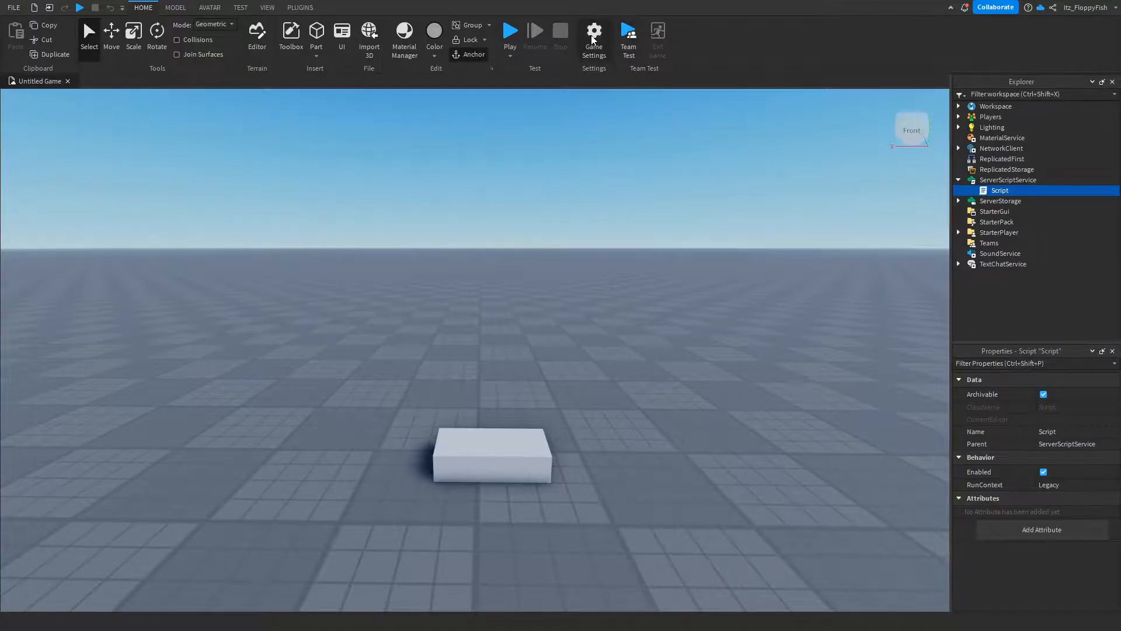
Enable Studio Access to API Services in Game Settings > Security and save.
left_click(593, 36)
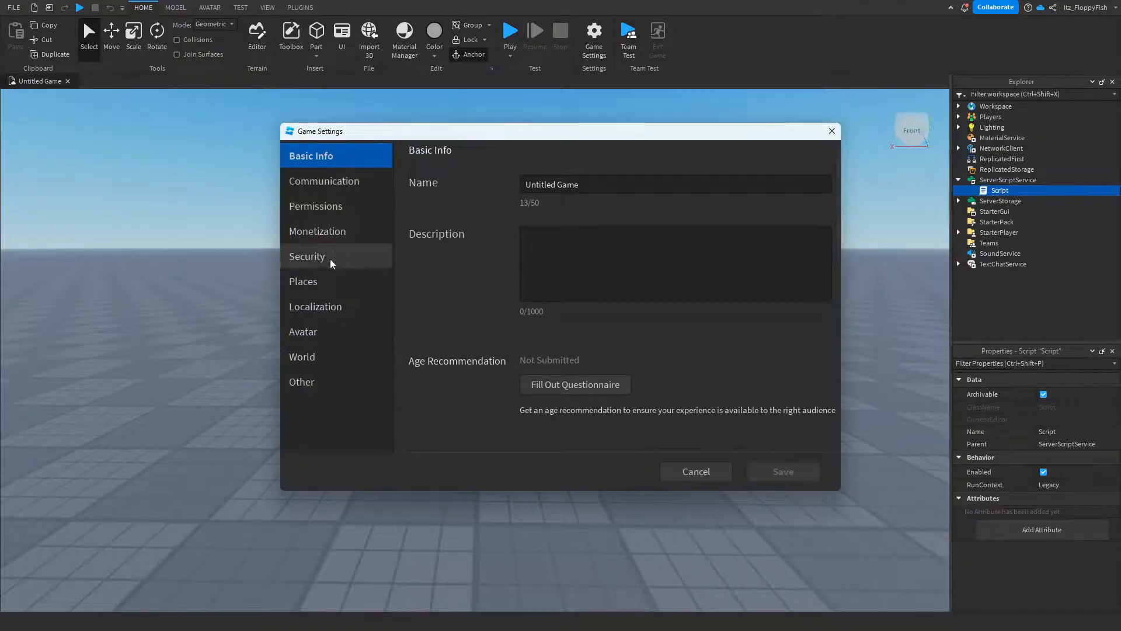
left_click(307, 255)
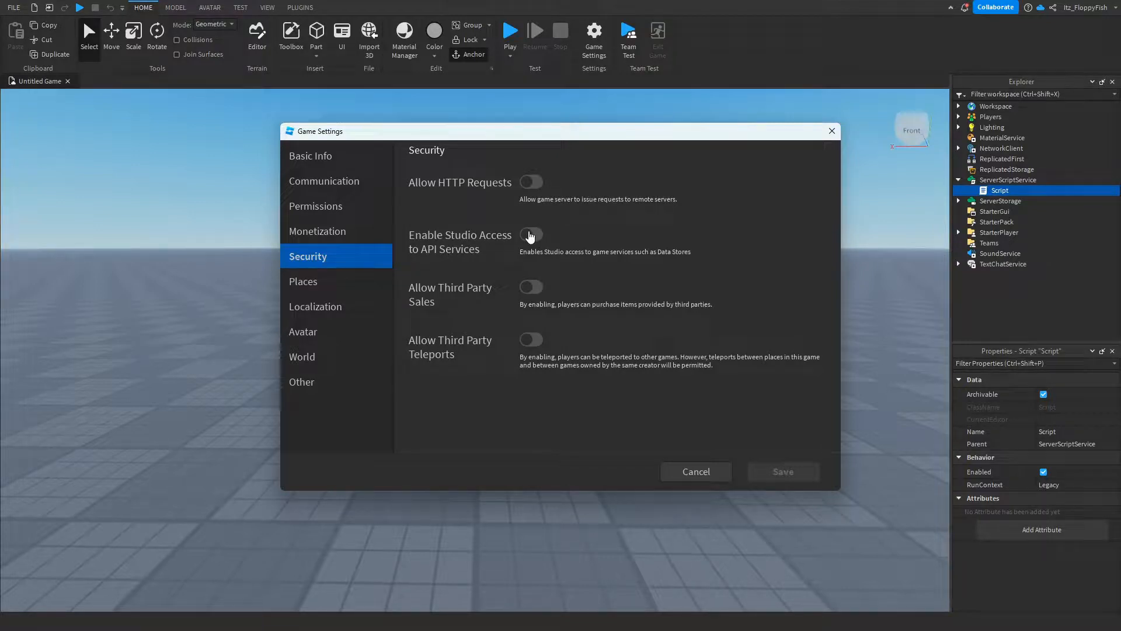
left_click(531, 234)
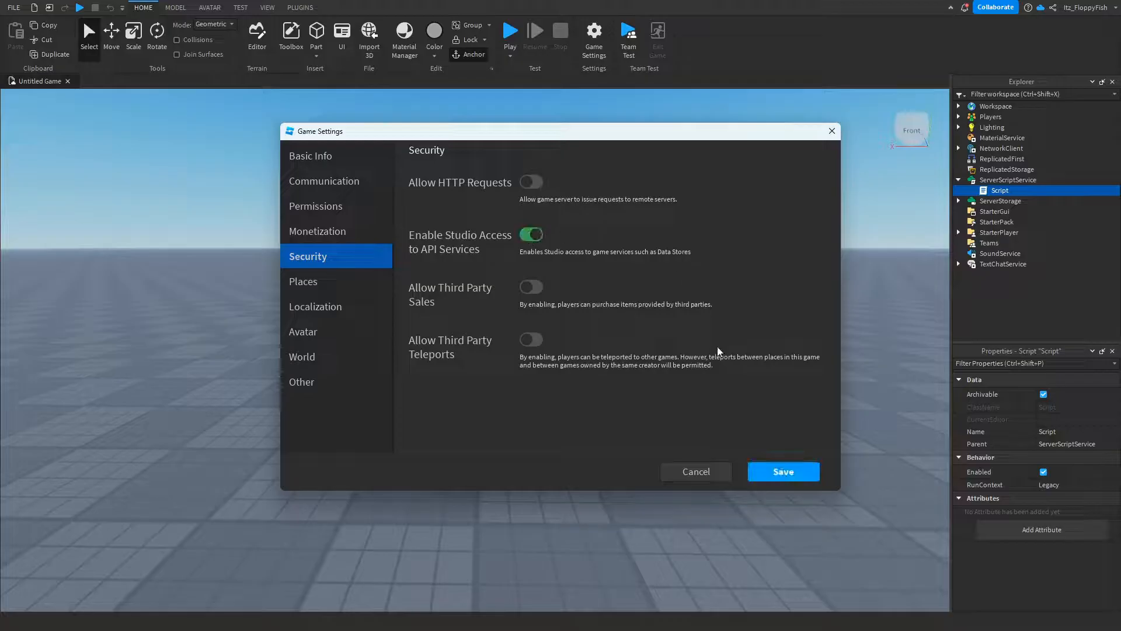
left_click(782, 471)
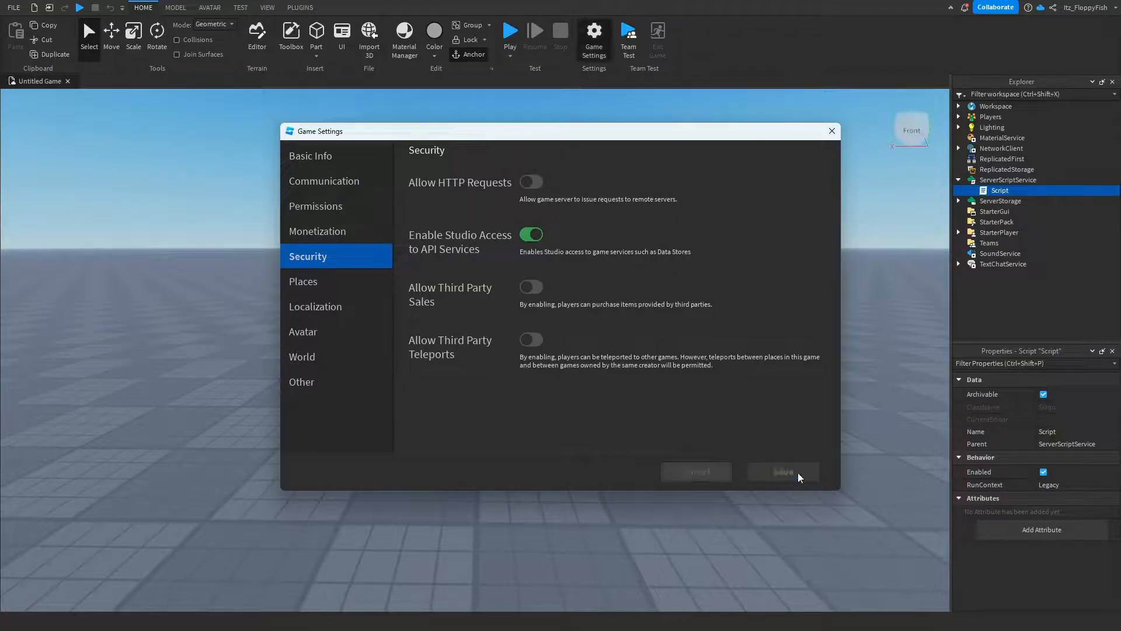
left_click(783, 471)
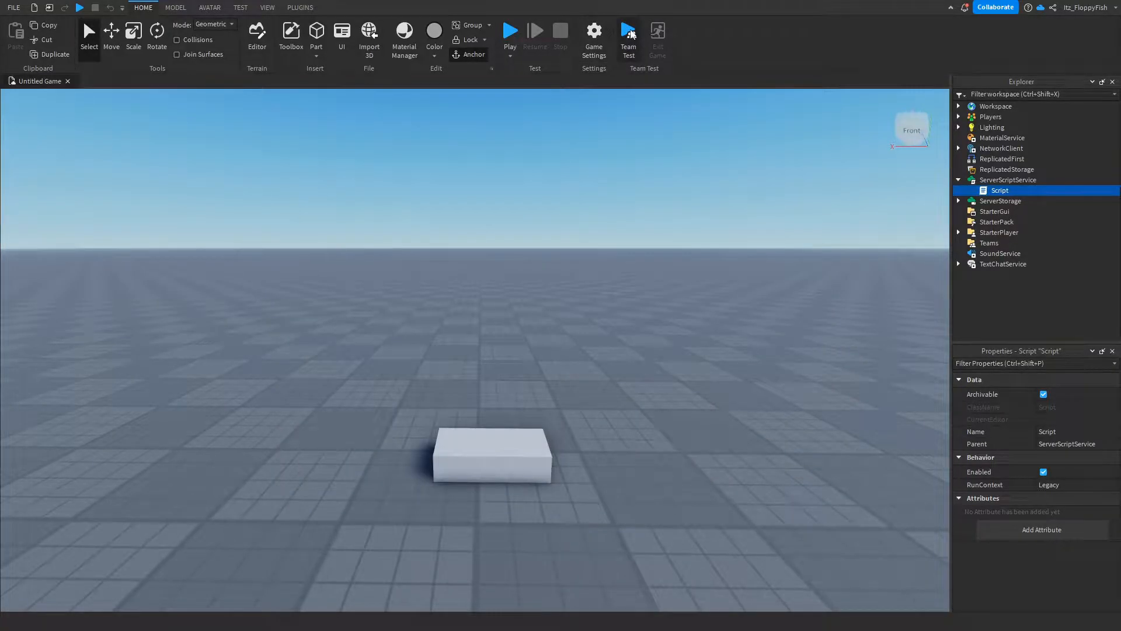